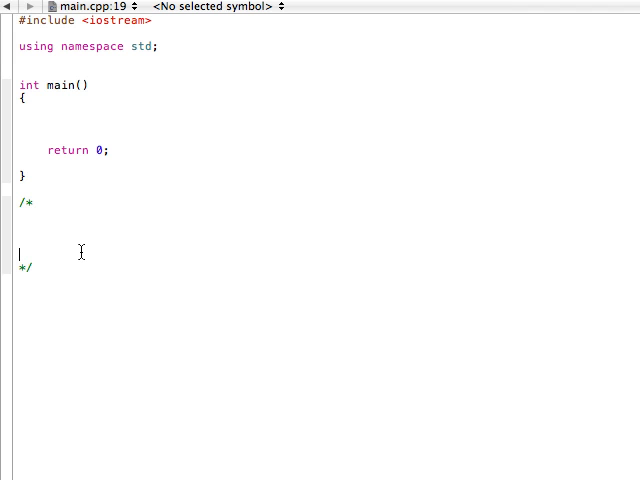
Note '-1 0 1' and '3.14????' in the comment and start the cout printing 5/2 in main
text(-1 0 1)
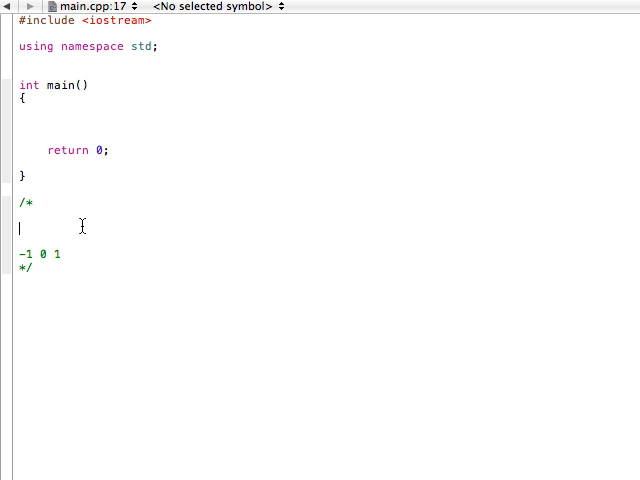
text(3.14)
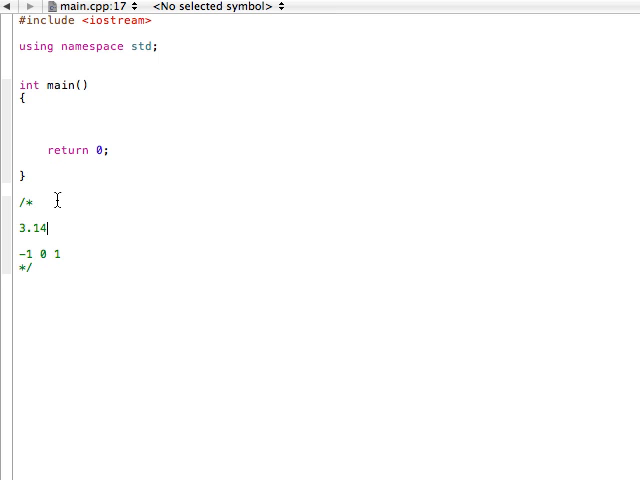
text(????)
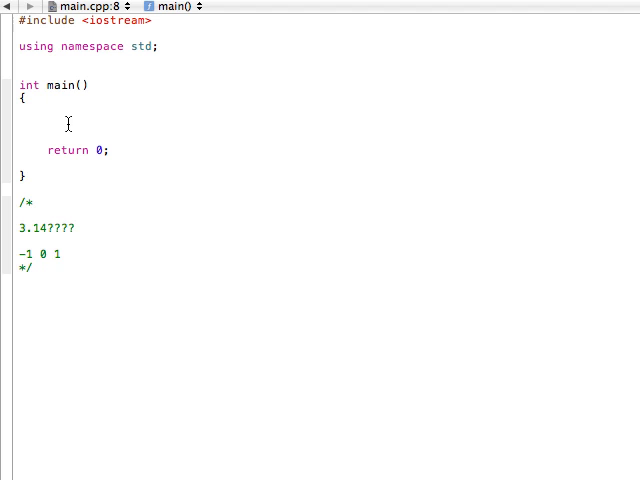
text(cout << 5/2 << endl)
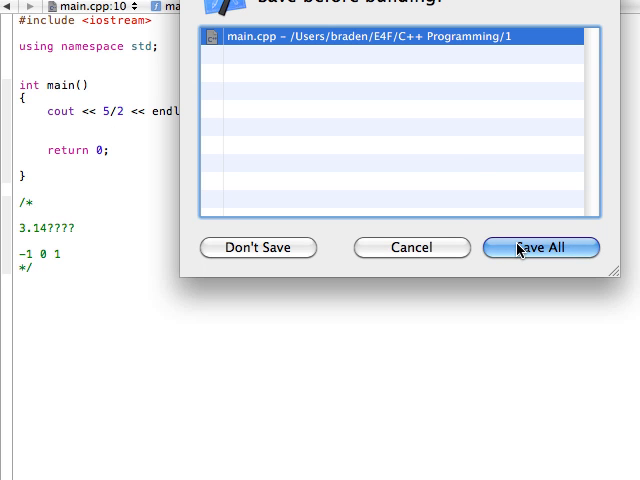
click(540, 246)
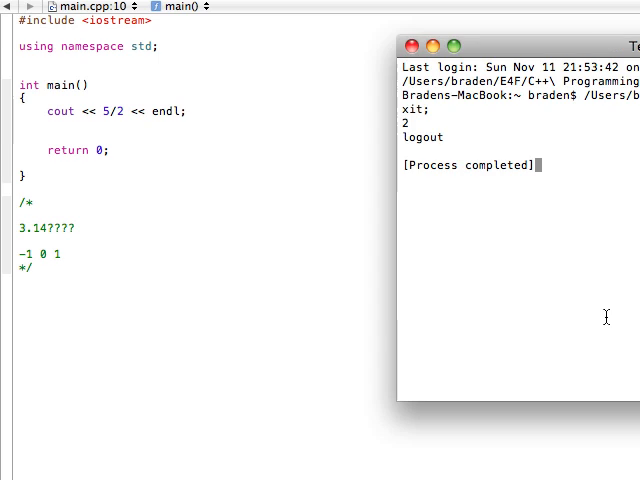
double_click(420, 122)
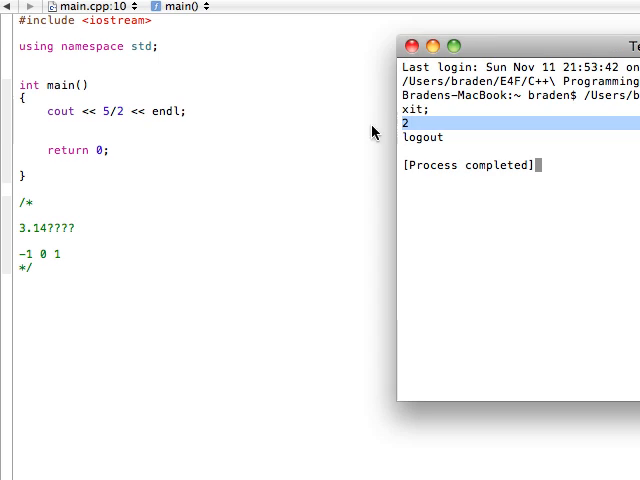
mouse_move(152, 108)
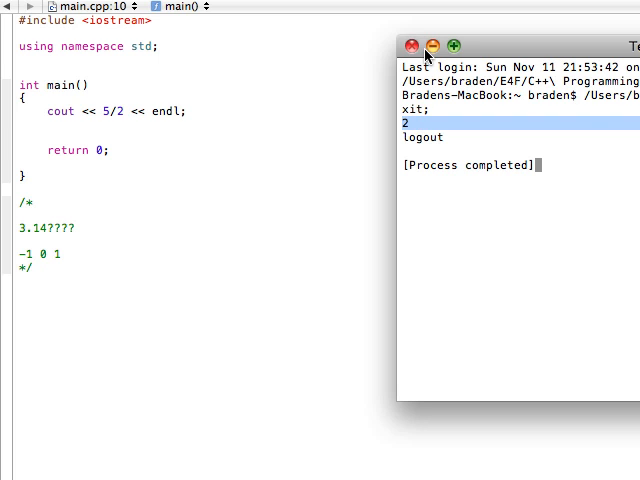
click(408, 44)
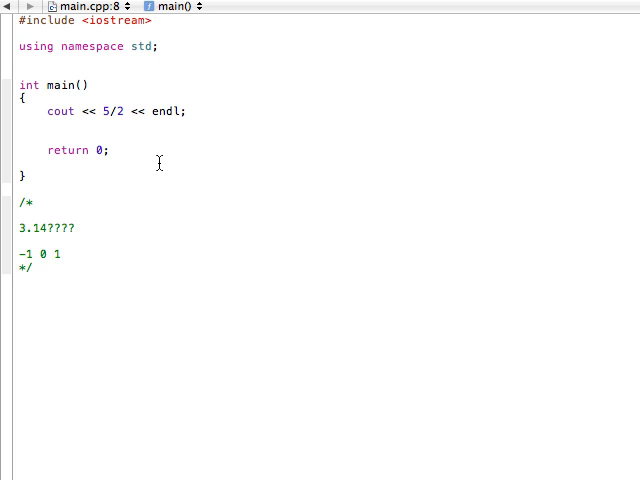
Make the division 5.0/2.0 and confirm the run prints 2.5
text(.0)
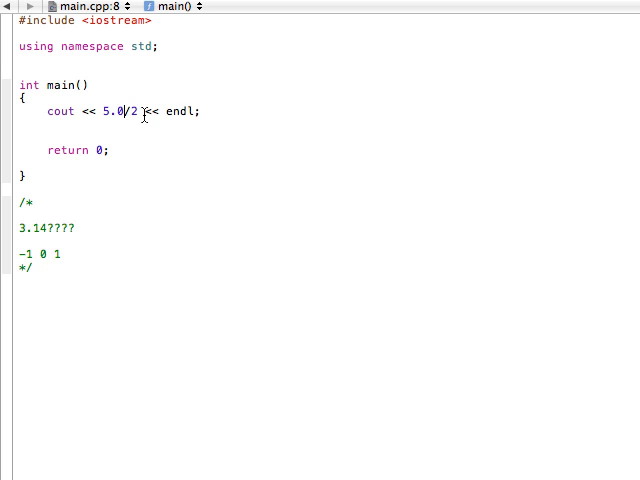
text(.0)
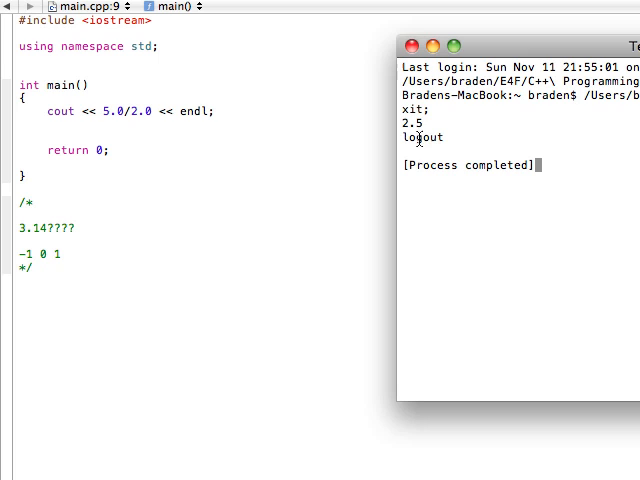
double_click(420, 122)
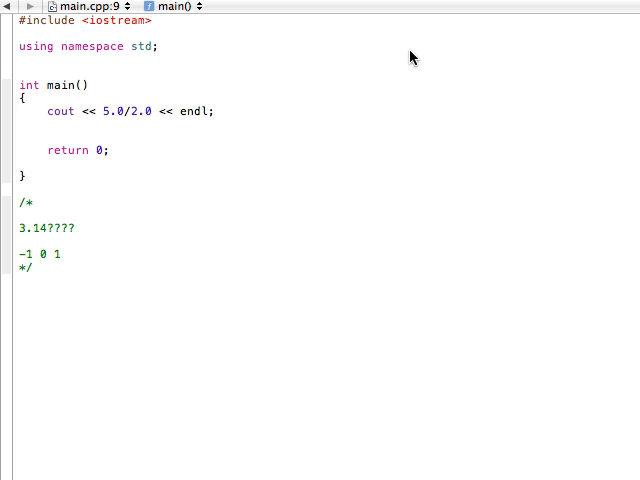
Change the divisor back to 2 (5.0/2), save, and confirm the run still prints 2.5
double_click(138, 112)
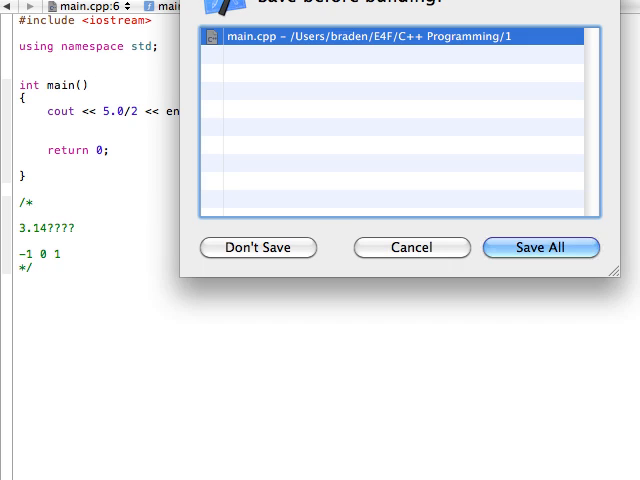
click(540, 246)
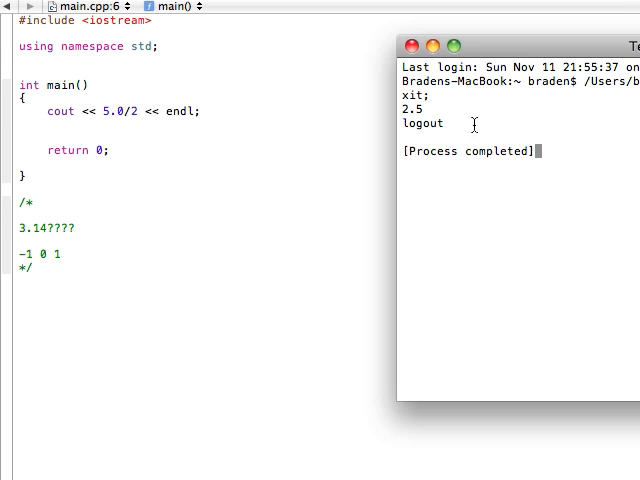
double_click(416, 108)
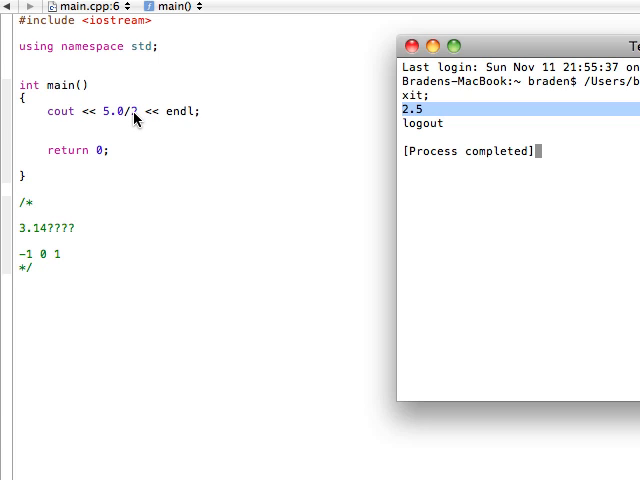
text(2)
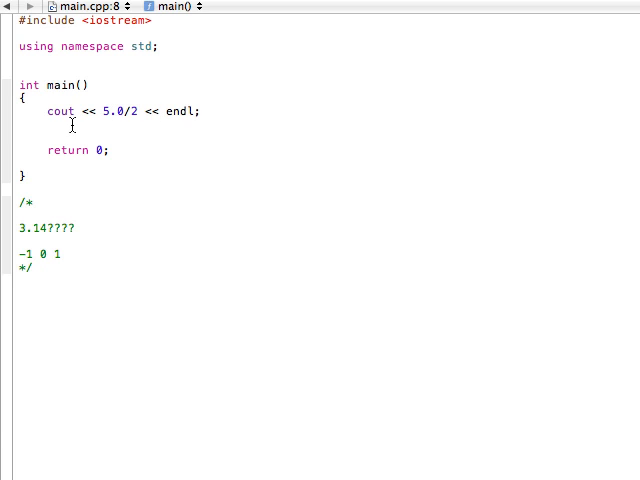
Declare 'double x = 3.14;' on a new line above the cout
key(enter)
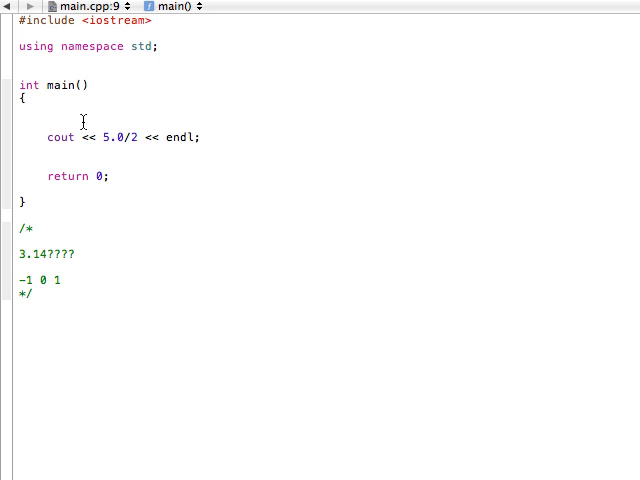
text(double)
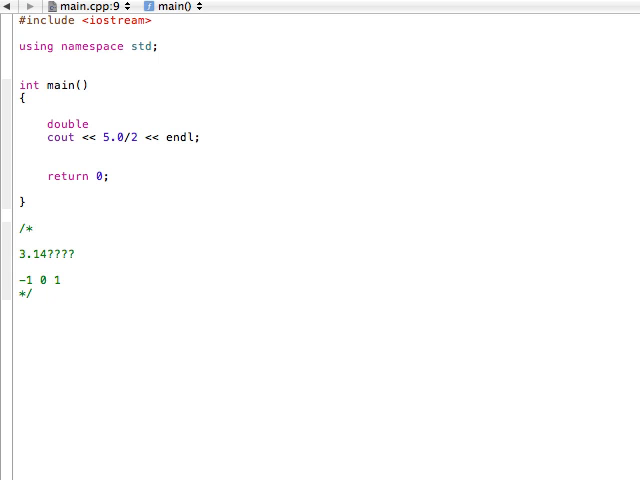
text(x = 3.)
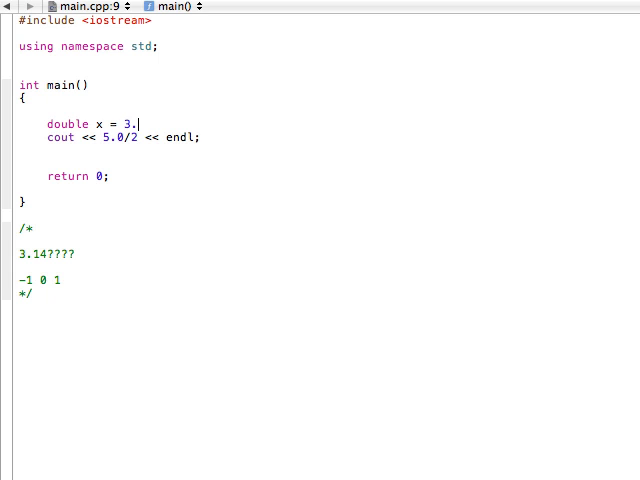
text(14)
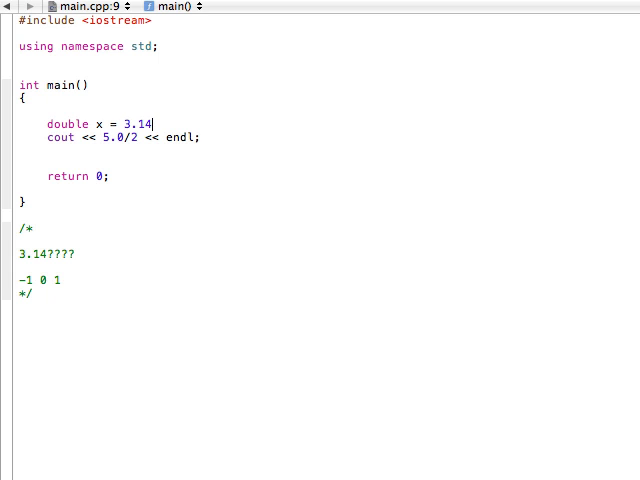
Print x instead of 5.0/2, save, and confirm the run outputs 3.14
double_click(112, 136)
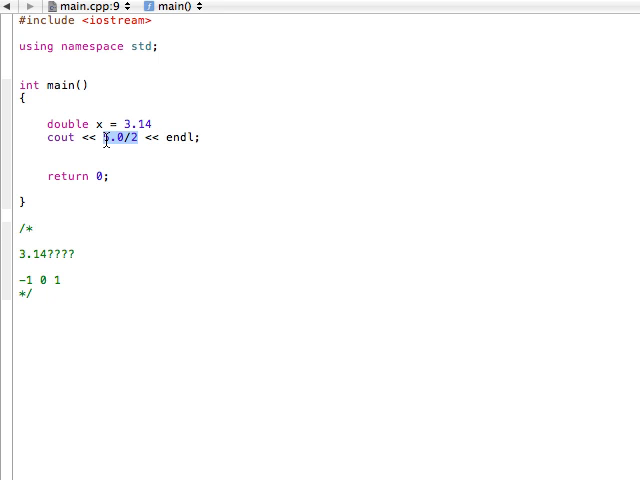
text(x)
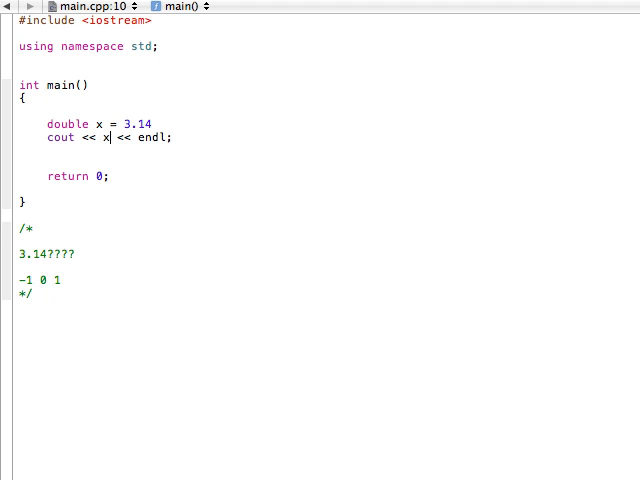
mouse_move(512, 252)
text(;)
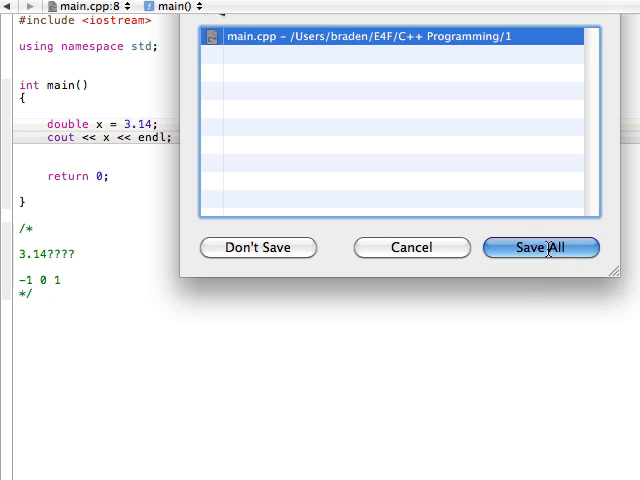
click(540, 246)
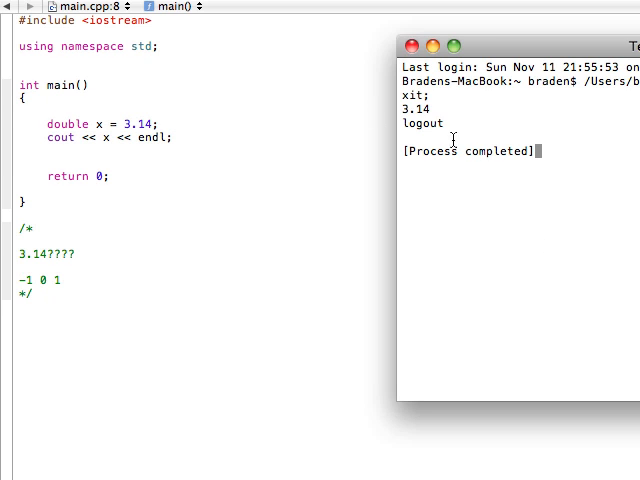
double_click(420, 108)
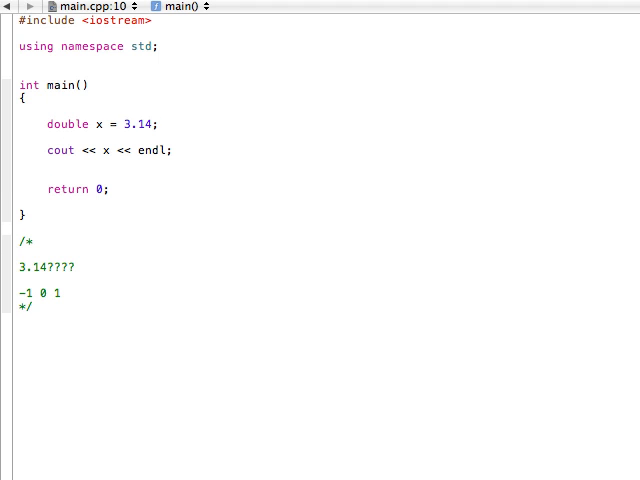
click(48, 136)
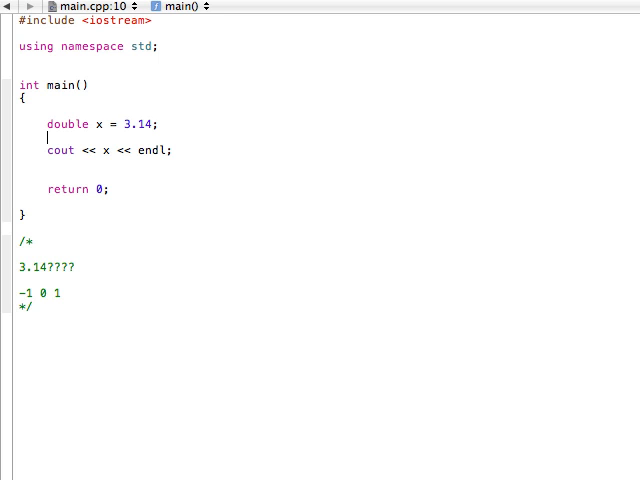
Add 'int y = x;' and print y so the run outputs 3
text(int)
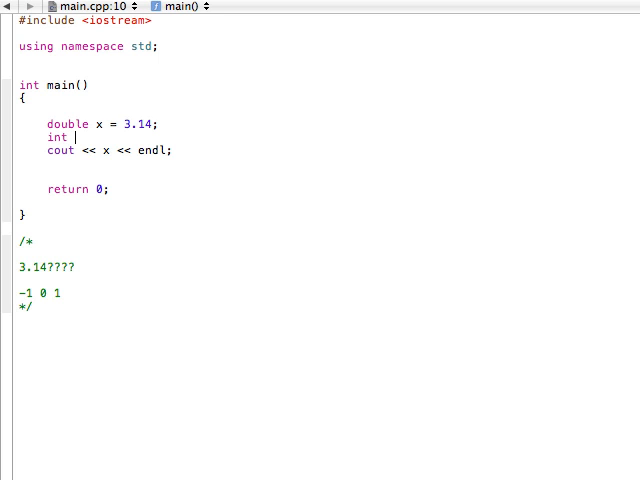
text(y)
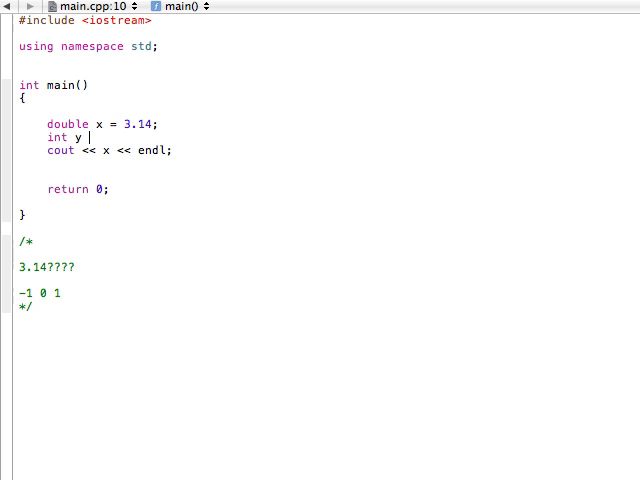
text(= x;)
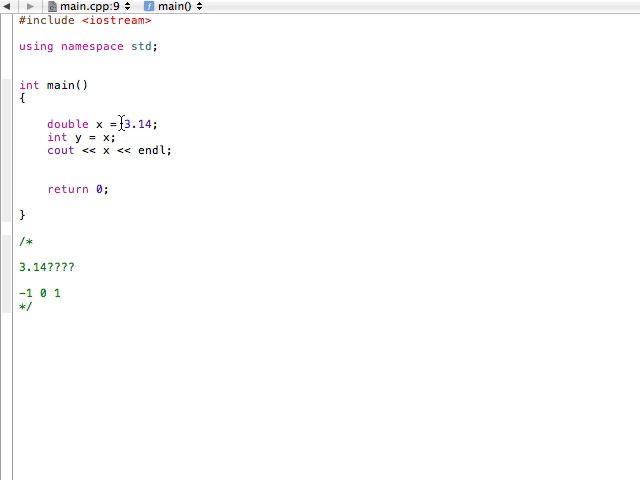
double_click(136, 122)
text(y)
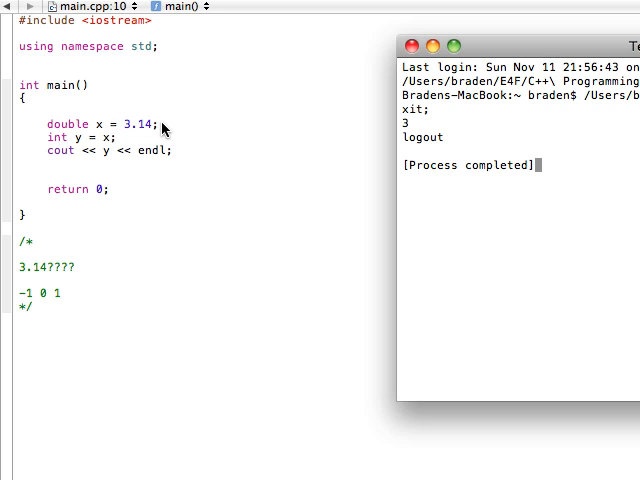
mouse_move(218, 120)
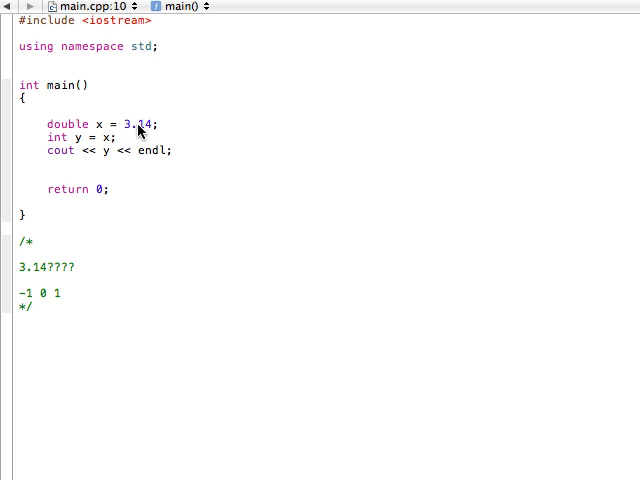
Change x to 3.99, run, and close the output showing it still prints 3
double_click(148, 122)
text(99)
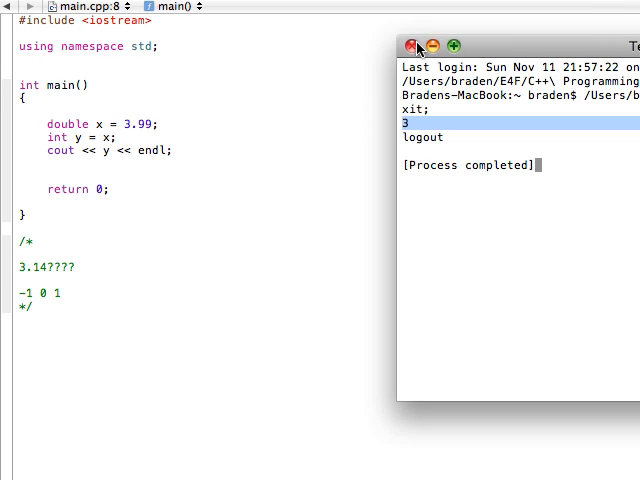
click(408, 44)
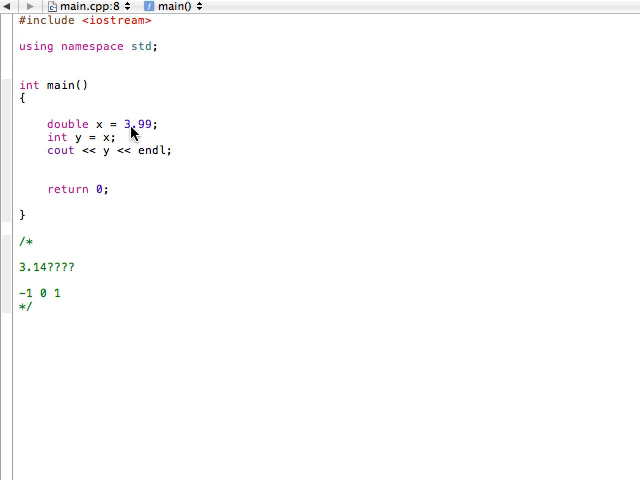
mouse_move(132, 136)
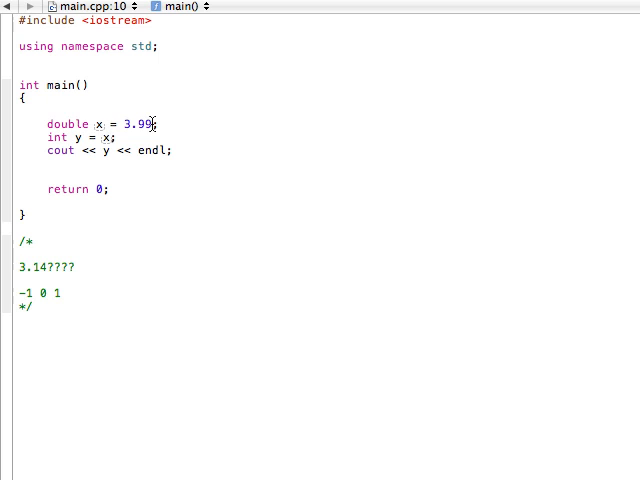
Make the assignment 'int y = x+0.5;' for rounding
text(+0.5)
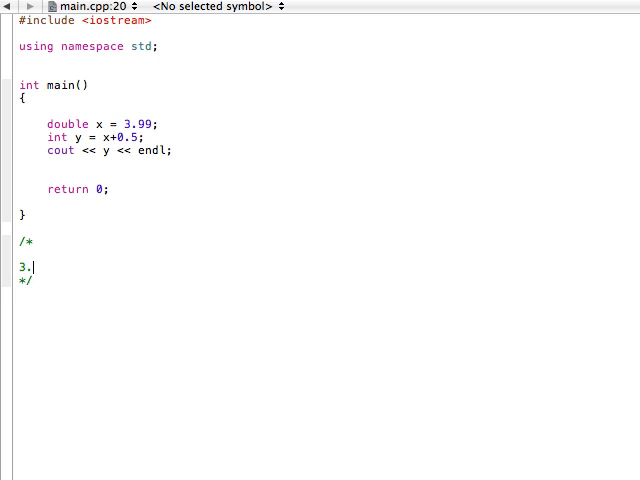
Write the note '3.99 + 0.5 = 4.49' in the comment block
text(99 + 0.5)
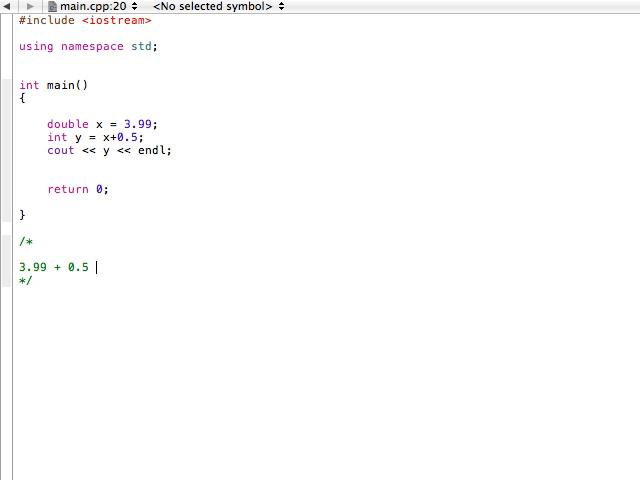
text(=)
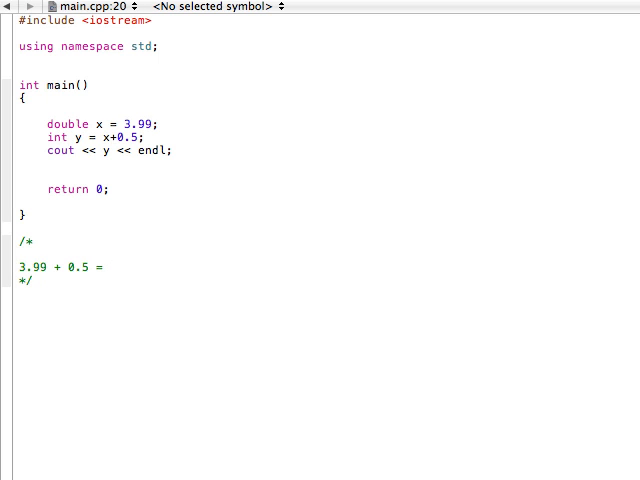
text(4)
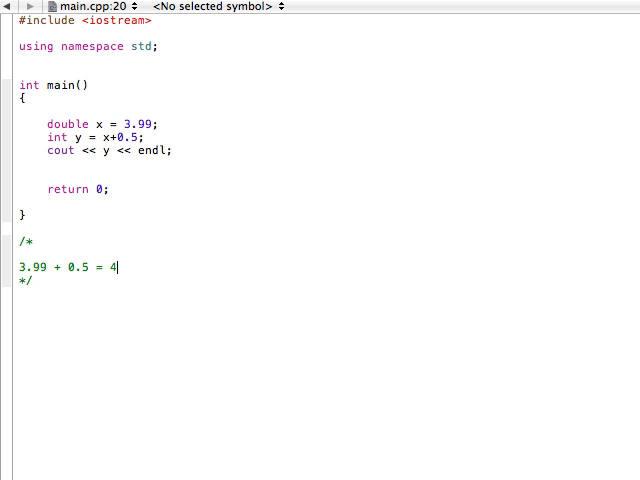
text(.)
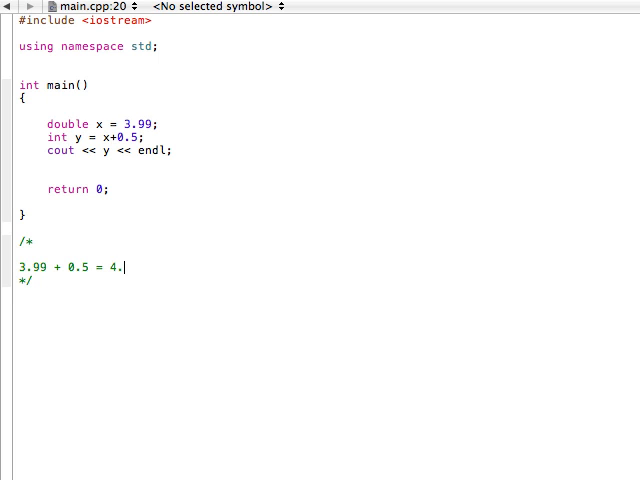
text(49)
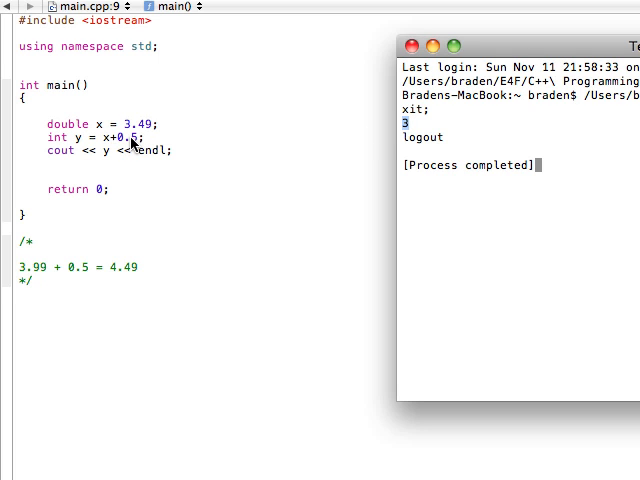
mouse_move(136, 138)
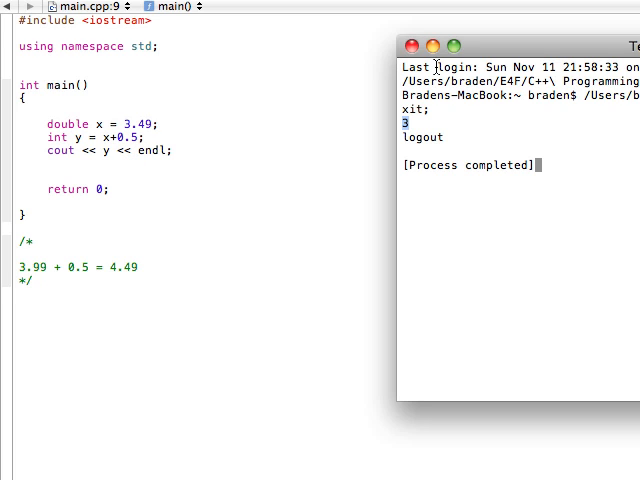
Close the output window after the 3.49 run prints 3
click(404, 44)
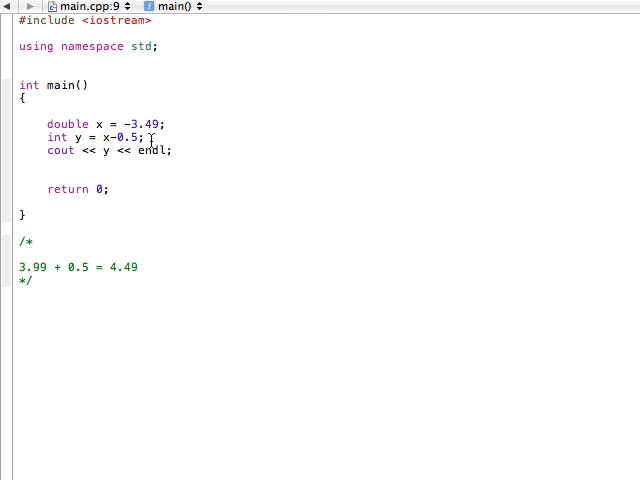
Delete the y line, declare 'int x = 3.49', print x, and confirm the run outputs 3
click(124, 122)
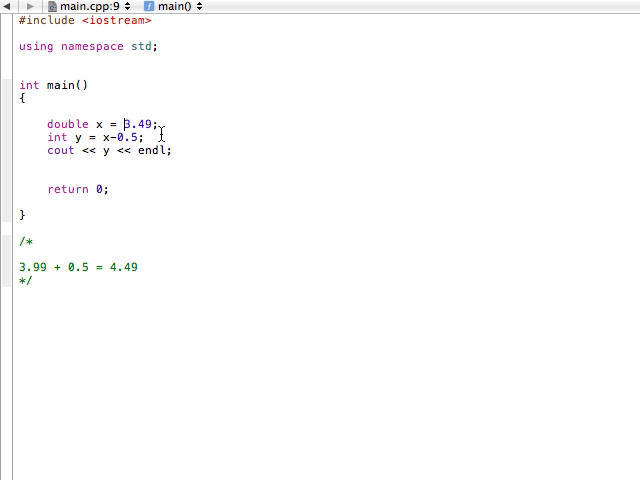
triple_click(96, 136)
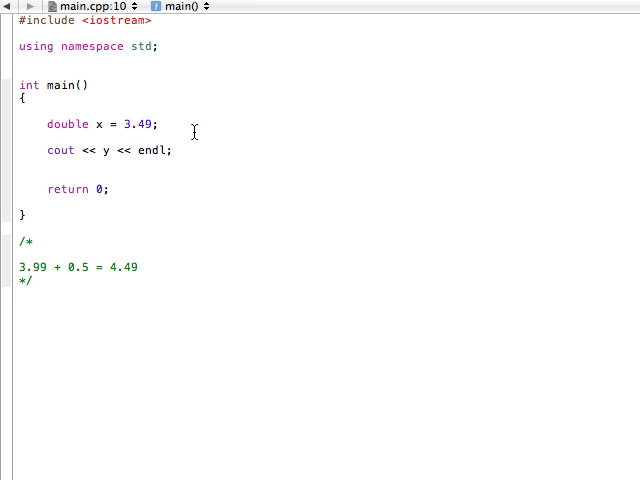
double_click(68, 124)
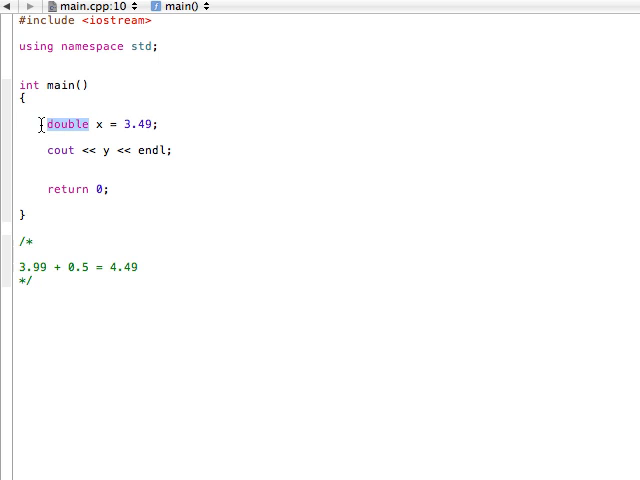
text(int)
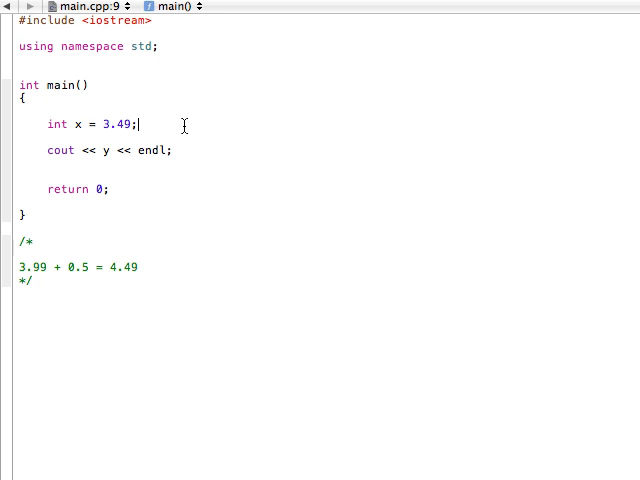
text(x)
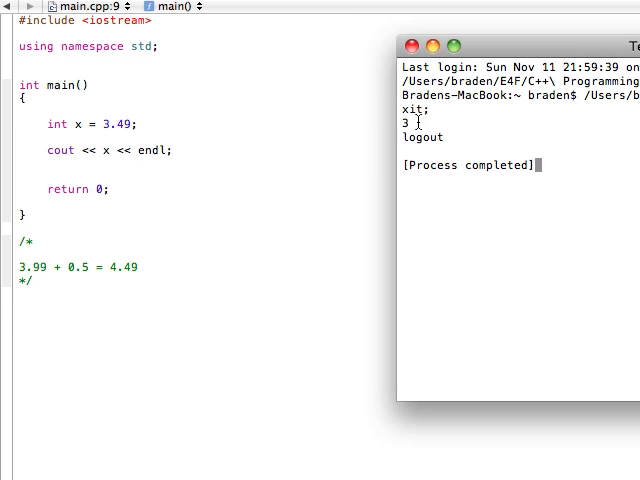
double_click(404, 122)
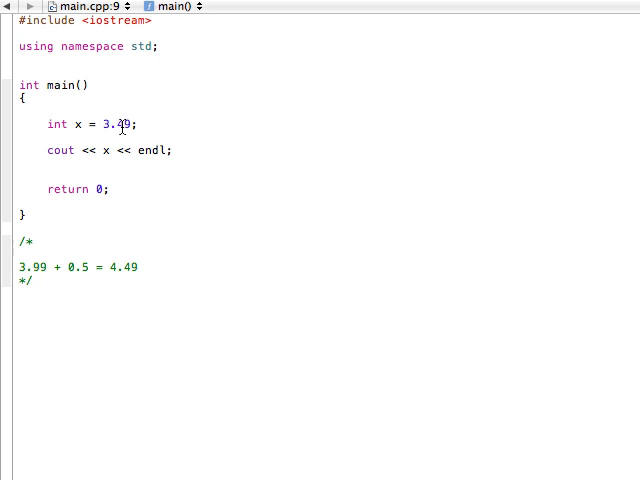
mouse_move(76, 124)
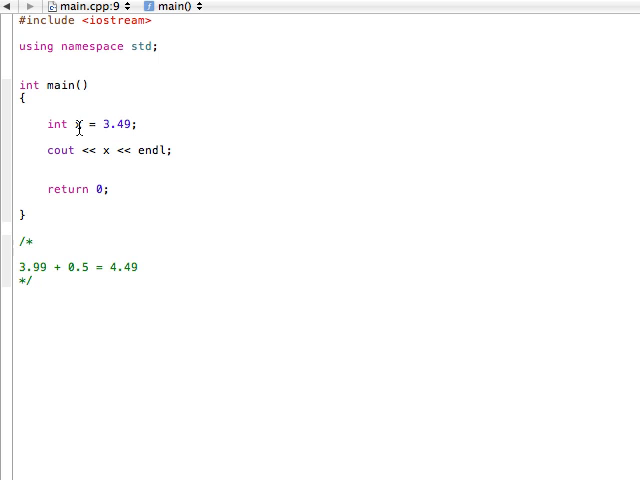